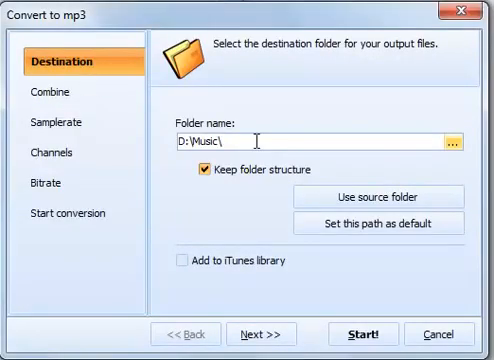
Step: Enter D:\Music\NewAlbum as the output folder and enable adding files to the iTunes library
{"action": "type", "text": "NewA"}
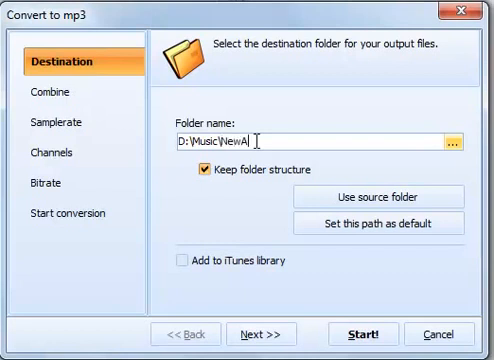
{"action": "type", "text": "lbum"}
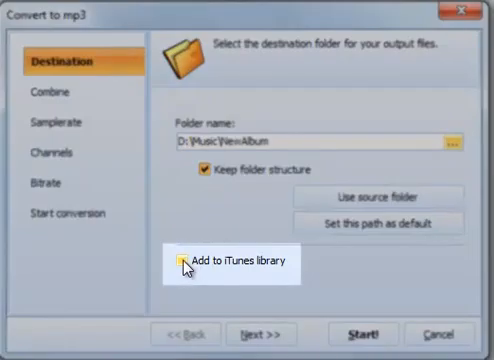
{"action": "left_click", "coordinate": [180, 264]}
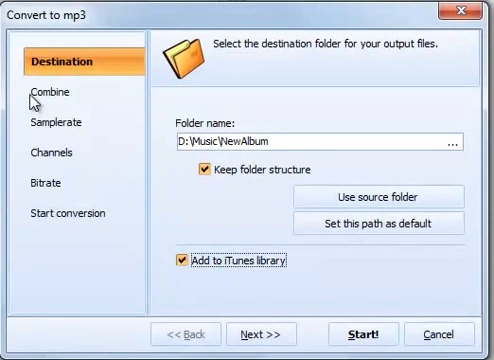
Step: Pass the Combine page and choose 44100 Hz on the Samplerate page
{"action": "left_click", "coordinate": [55, 93]}
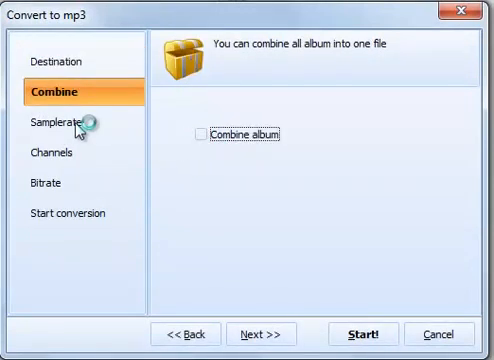
{"action": "left_click", "coordinate": [68, 128]}
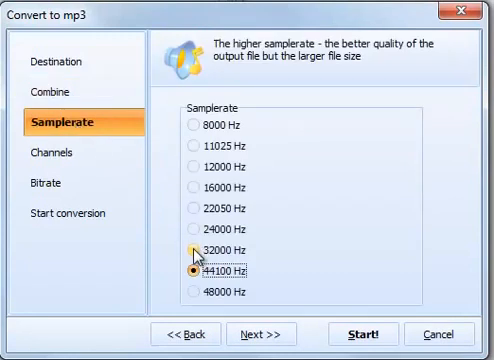
{"action": "left_click", "coordinate": [187, 245]}
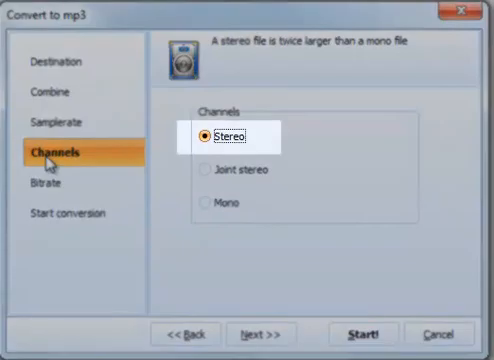
{"action": "mouse_move", "coordinate": [217, 203]}
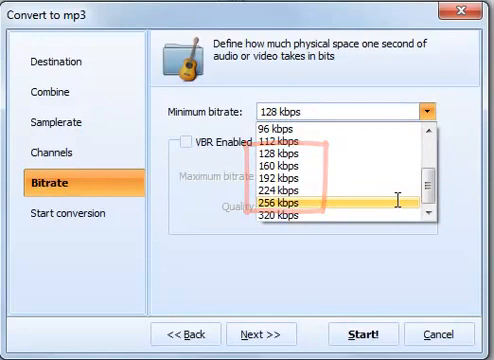
Step: Choose 256 kbps as the minimum bitrate in the Bitrate dropdown
{"action": "left_click", "coordinate": [287, 199]}
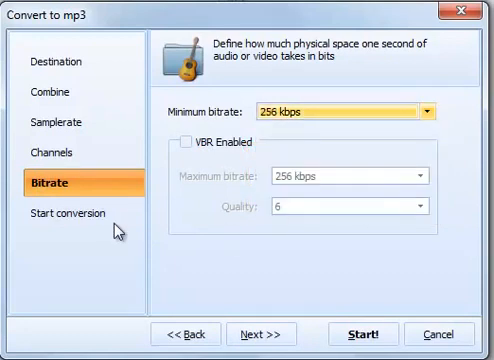